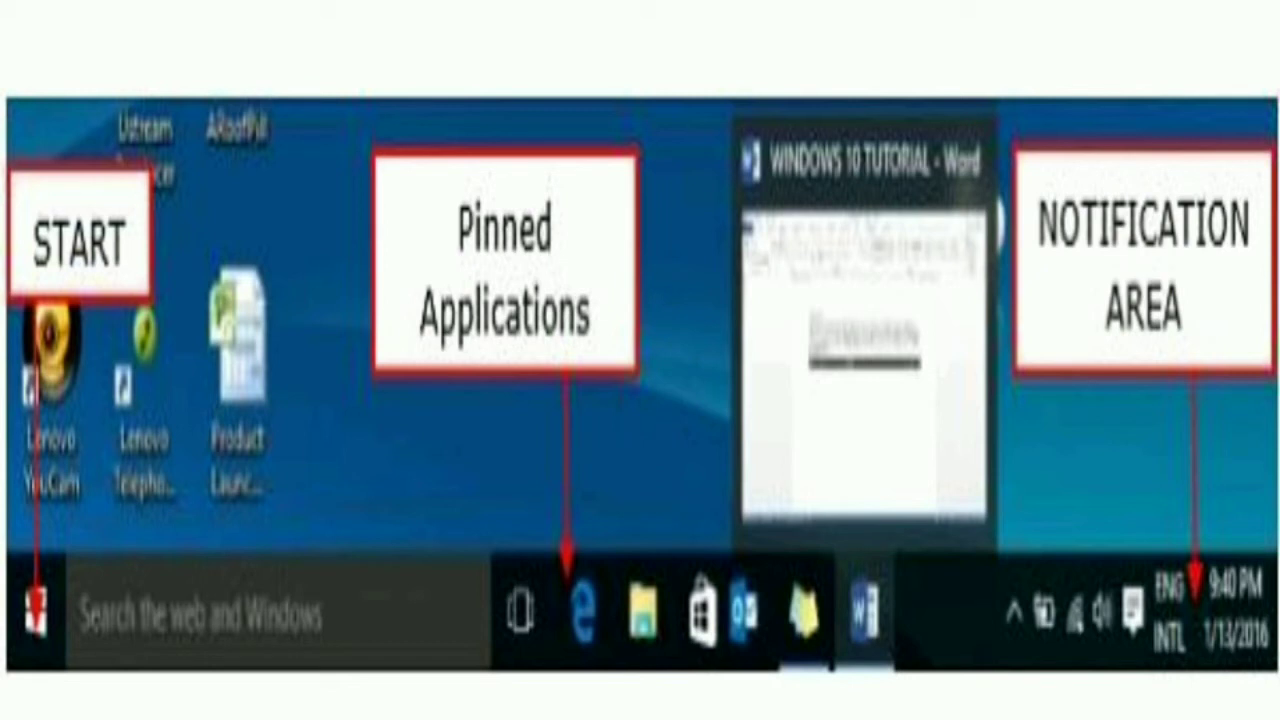
Step: Advance to the slide showing the Start menu with most-used programs and Word's recent documents
left_click(25, 614)
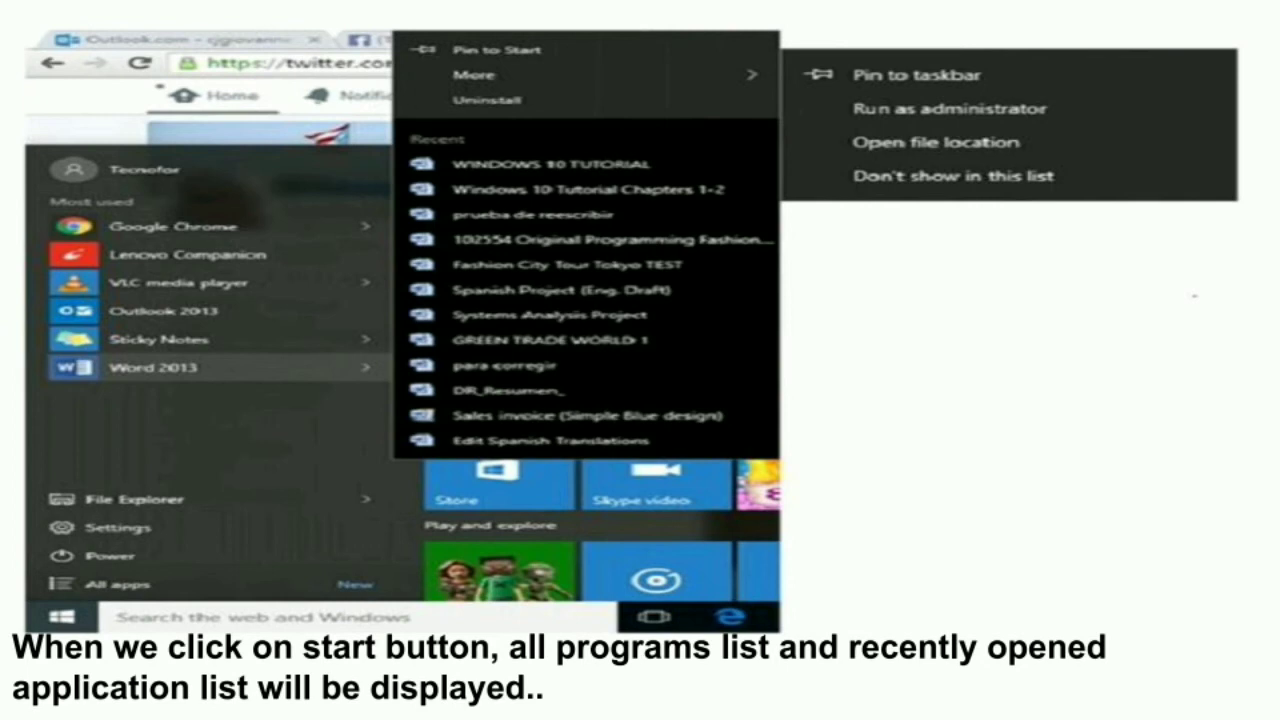